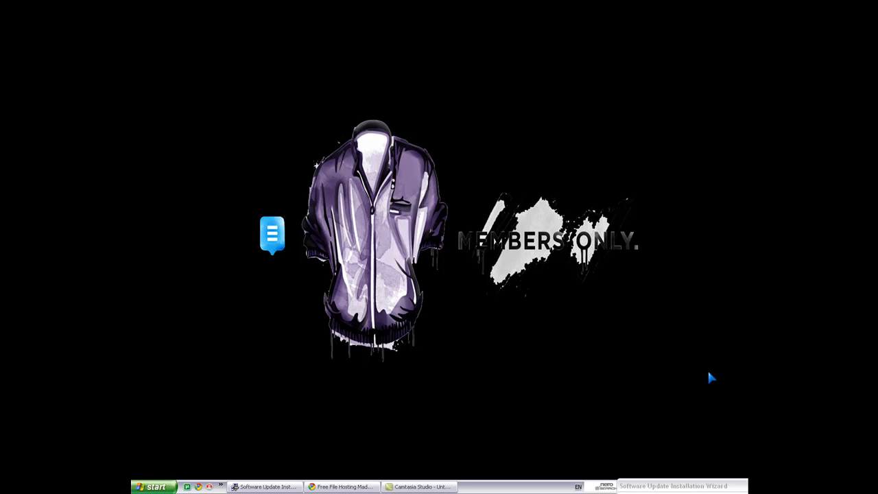
{"action": "mouse_move", "coordinate": [232, 467]}
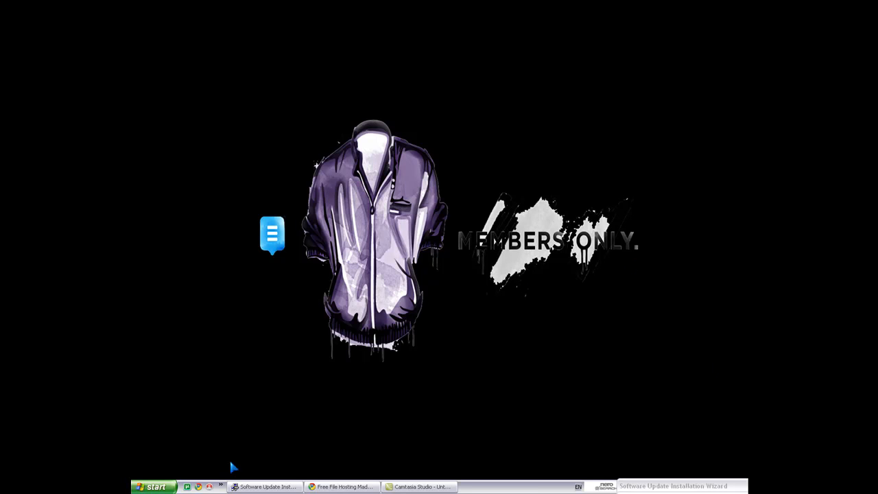
{"action": "mouse_move", "coordinate": [27, 483]}
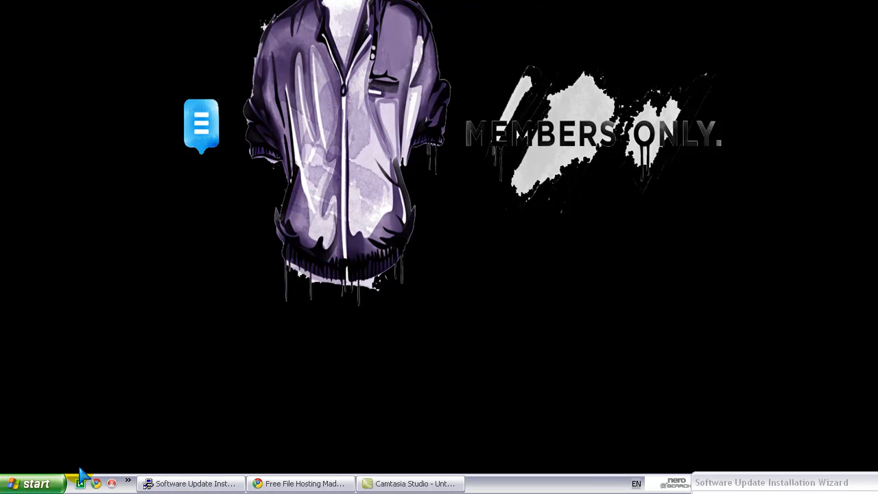
{"action": "mouse_move", "coordinate": [79, 469]}
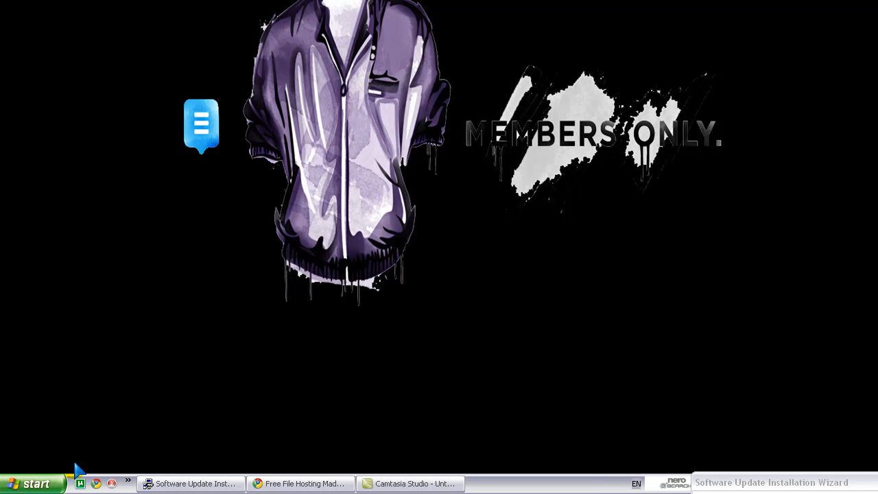
{"action": "mouse_move", "coordinate": [61, 456]}
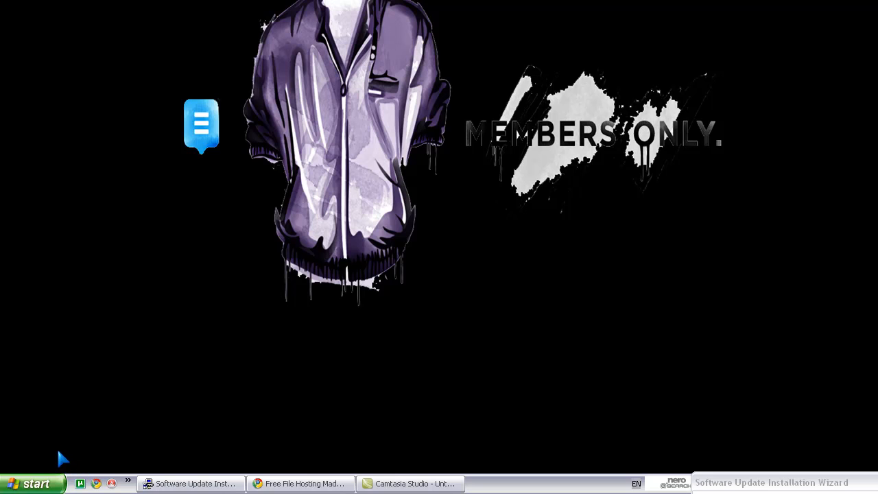
{"action": "mouse_move", "coordinate": [49, 444]}
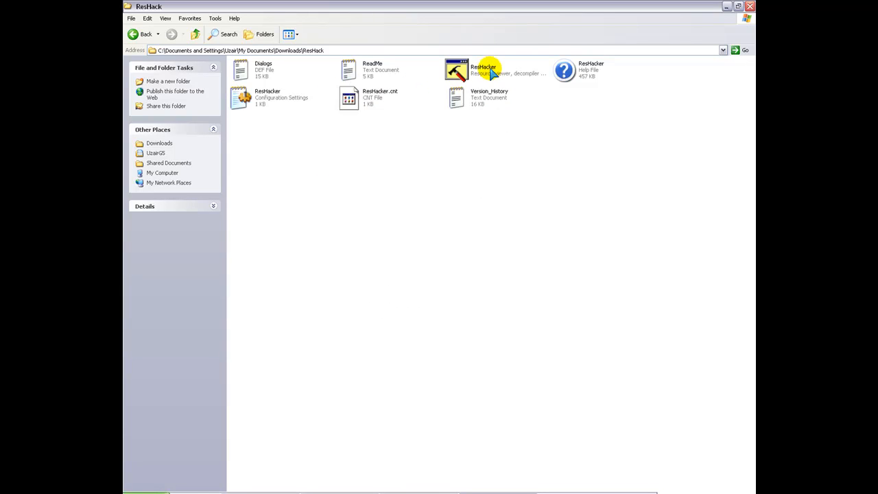
Step: Launch ResHacker.exe from the ResHack folder, accepting the unverified-publisher security warning
{"action": "double_click", "coordinate": [453, 67]}
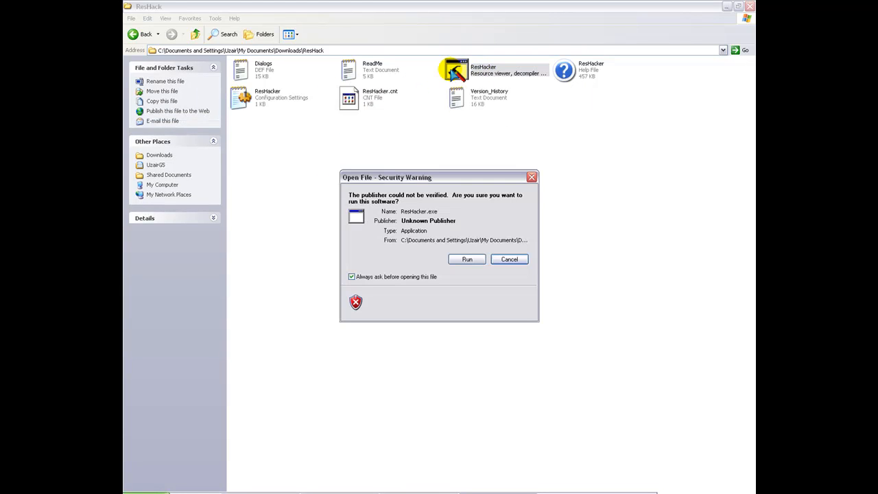
{"action": "left_click", "coordinate": [466, 259]}
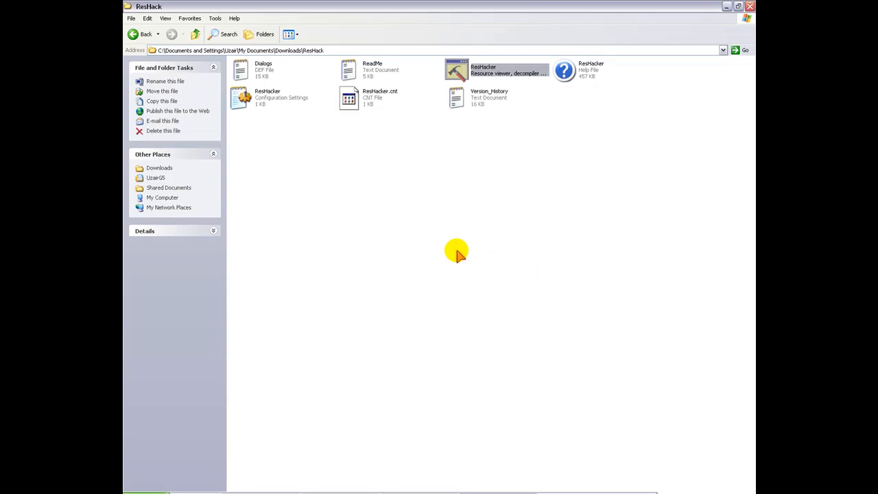
{"action": "double_click", "coordinate": [457, 69]}
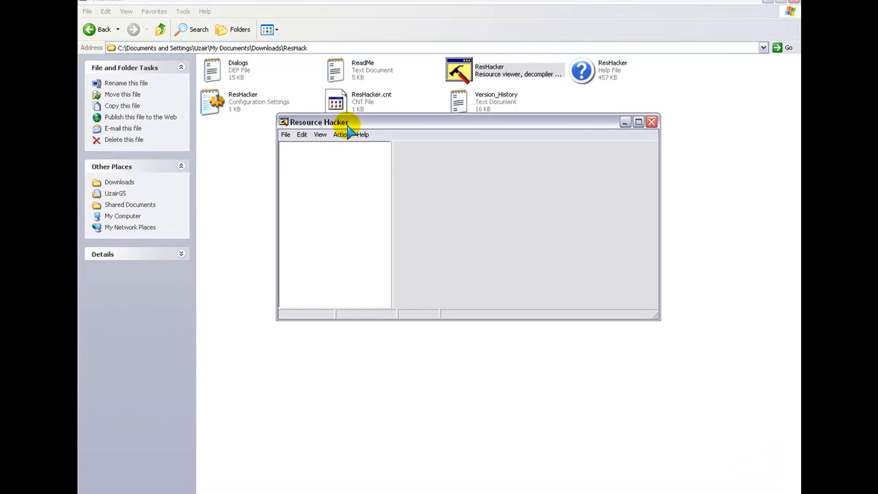
Step: Load explorer.exe from C:\WINDOWS into Resource Hacker for resource editing
{"action": "left_click", "coordinate": [279, 177]}
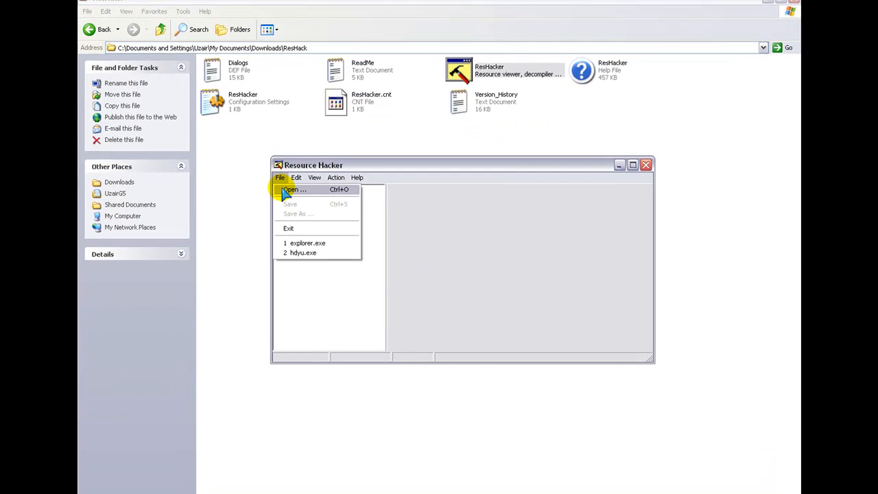
{"action": "left_click", "coordinate": [290, 190]}
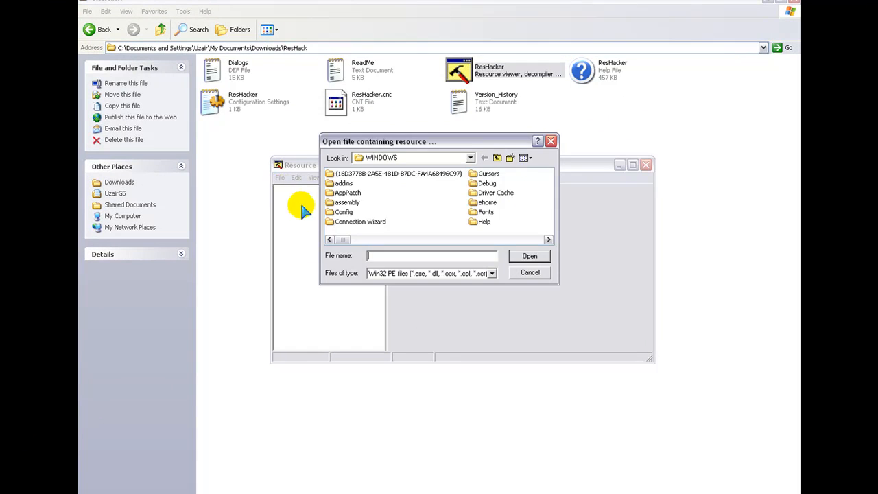
{"action": "left_click", "coordinate": [470, 157]}
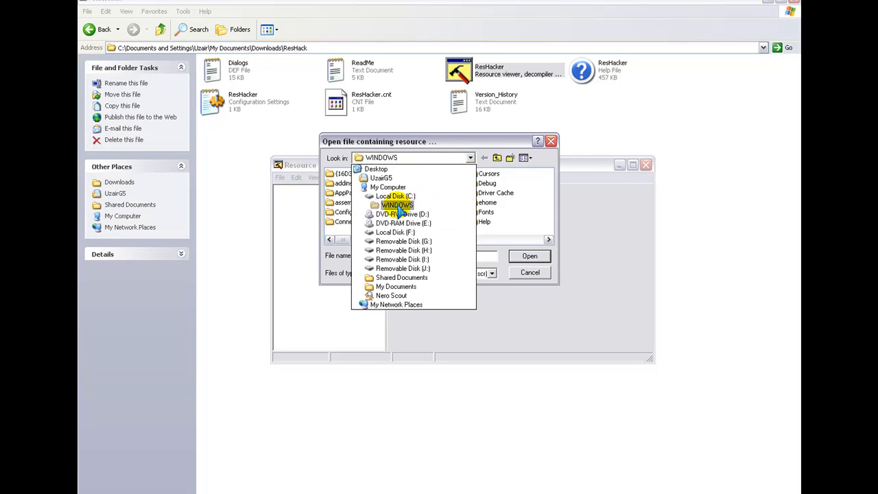
{"action": "left_click", "coordinate": [398, 206]}
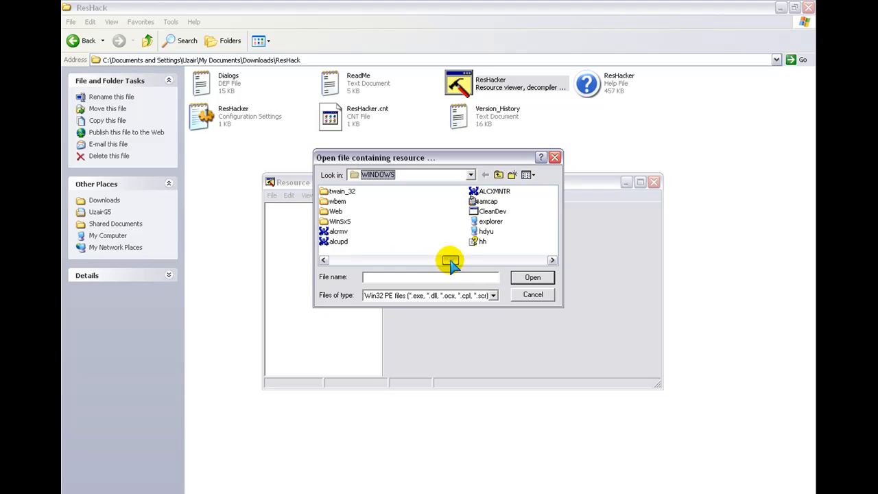
{"action": "left_click", "coordinate": [489, 222]}
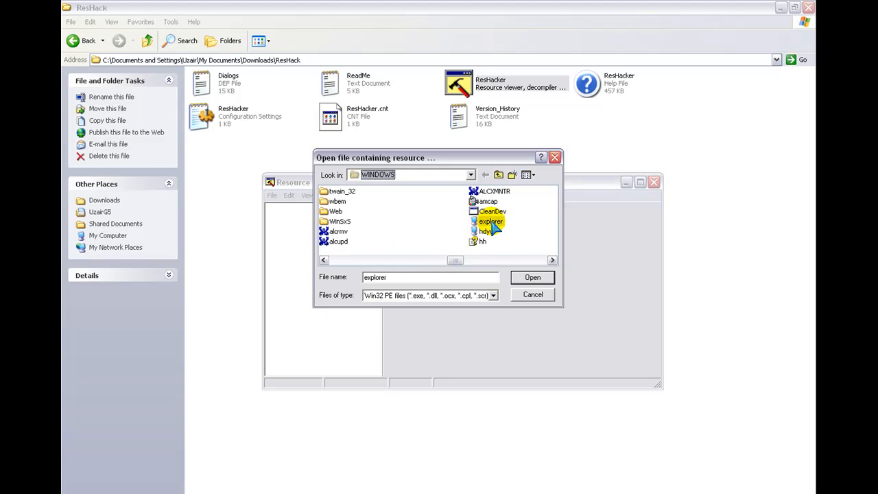
{"action": "left_click", "coordinate": [532, 277]}
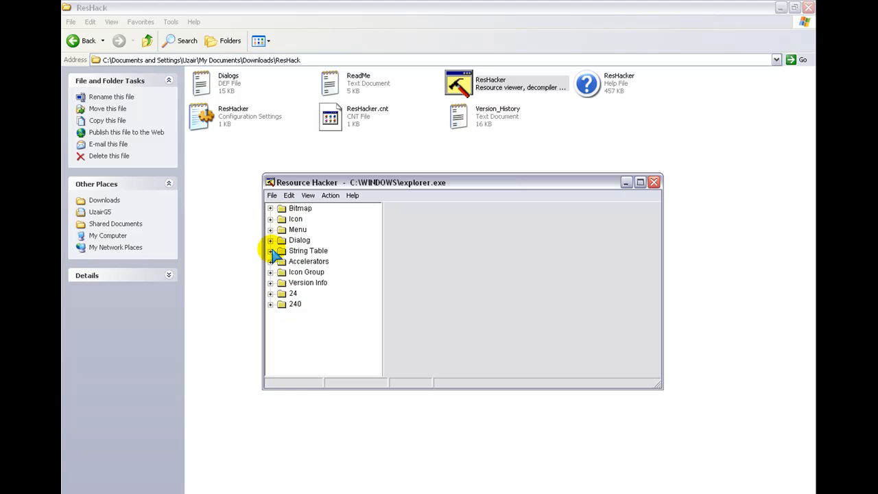
{"action": "mouse_move", "coordinate": [268, 251]}
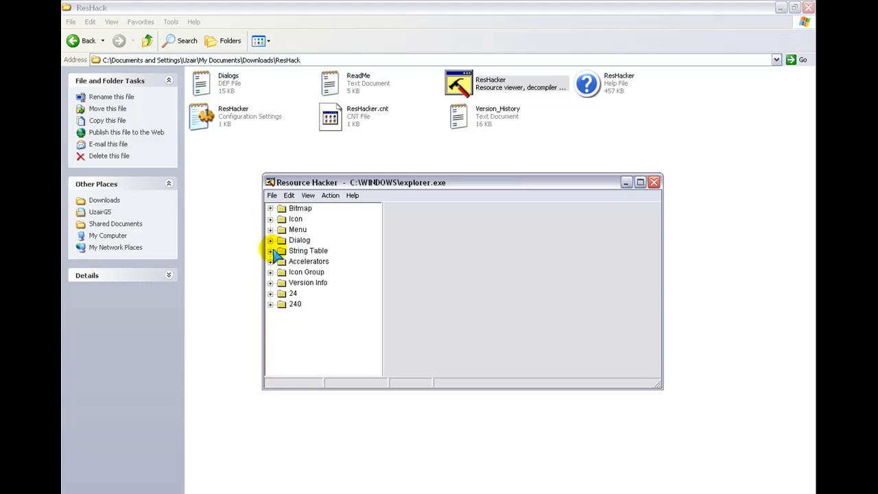
Step: Edit string 578 in String Table group 37 (1033) to read 'Youtube'
{"action": "left_click", "coordinate": [270, 249]}
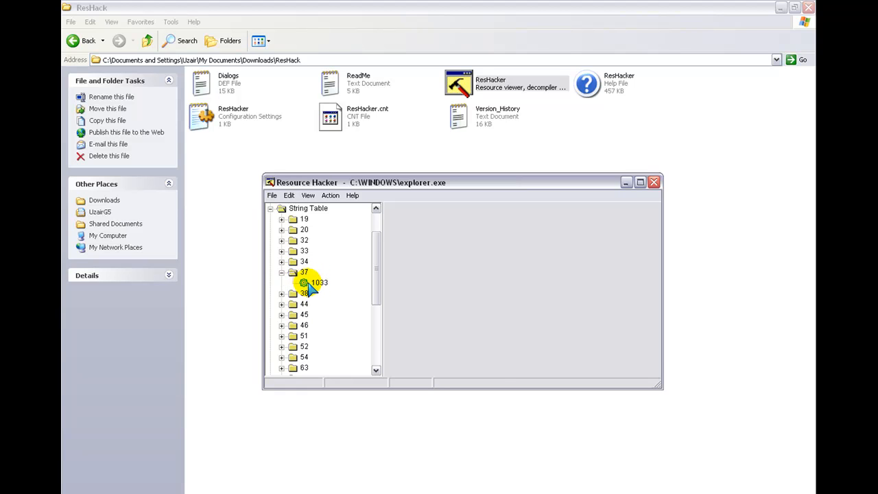
{"action": "left_click", "coordinate": [318, 283]}
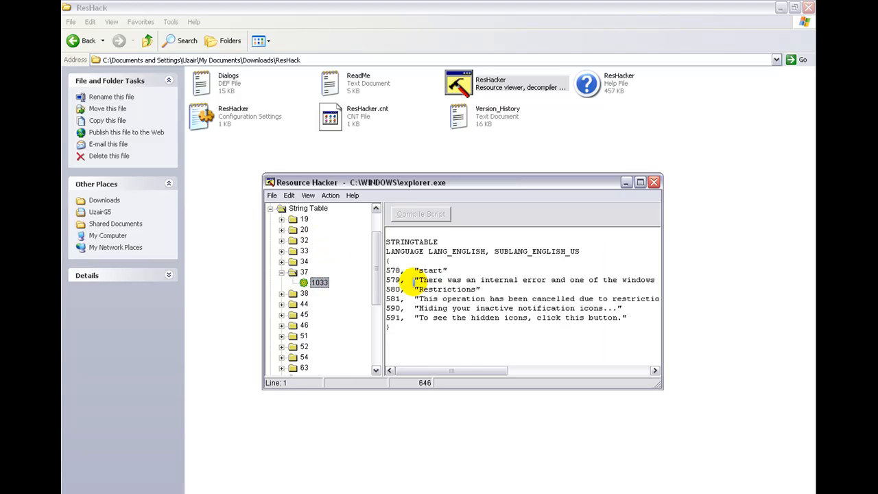
{"action": "double_click", "coordinate": [433, 270]}
{"action": "type", "text": "Youtub"}
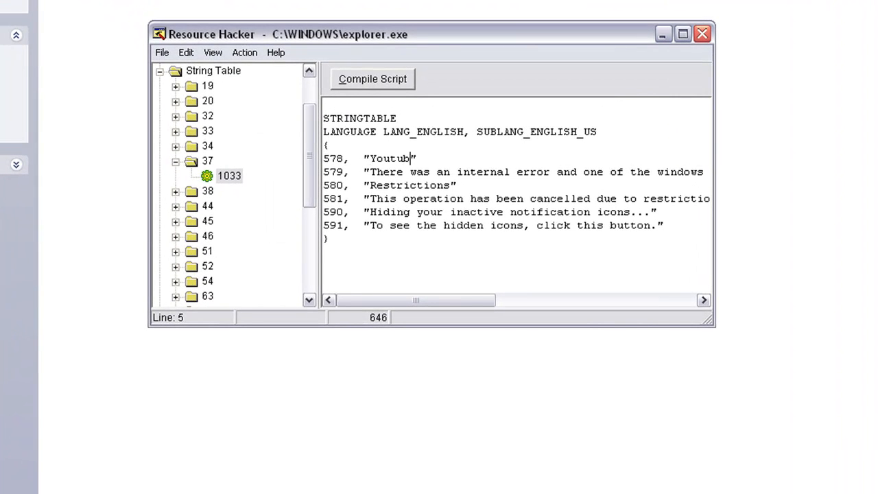
{"action": "type", "text": "e"}
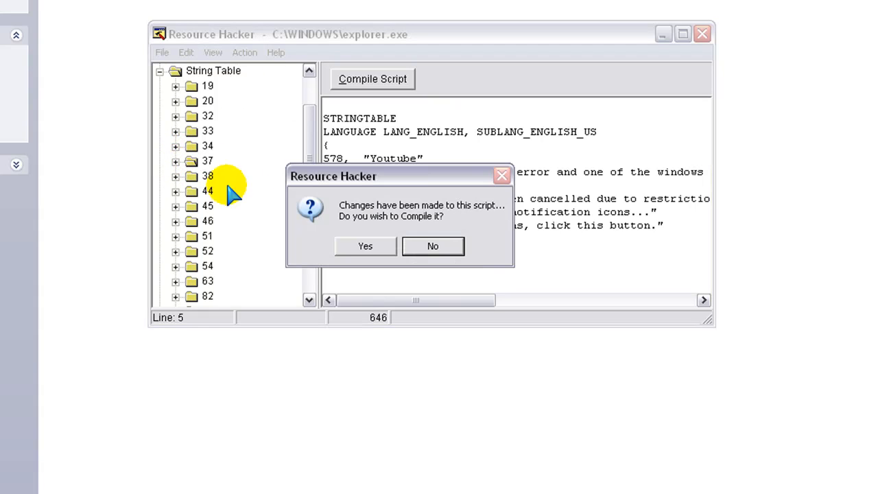
Step: Compile the edited string table with the Youtube label
{"action": "left_click", "coordinate": [365, 245]}
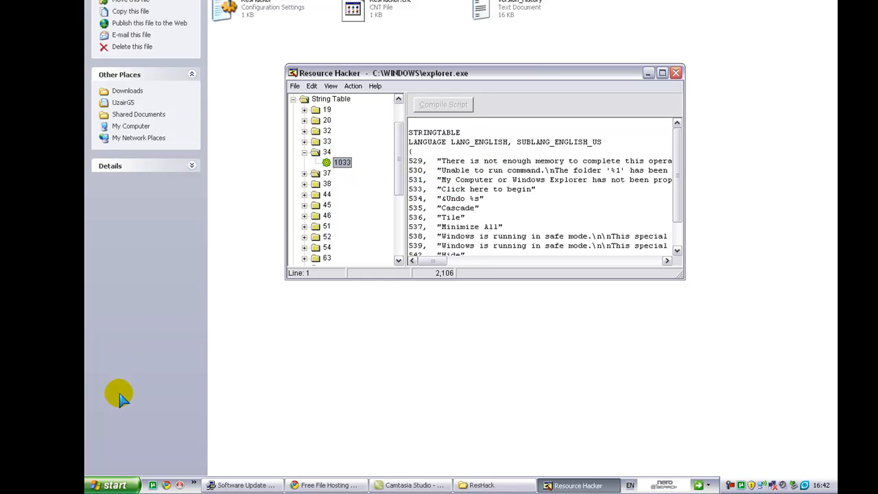
{"action": "mouse_move", "coordinate": [110, 483]}
{"action": "type", "text": "i"}
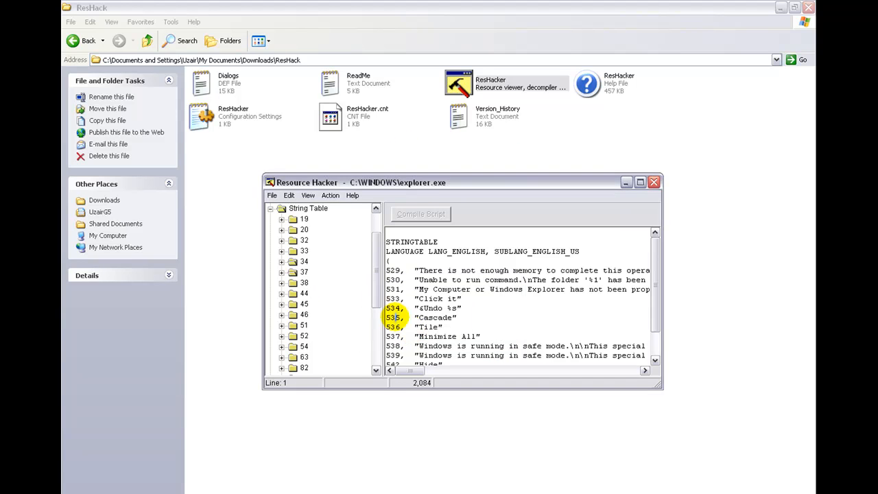
Step: Save the edited explorer.exe as a separate copy via Save As
{"action": "left_click", "coordinate": [271, 195]}
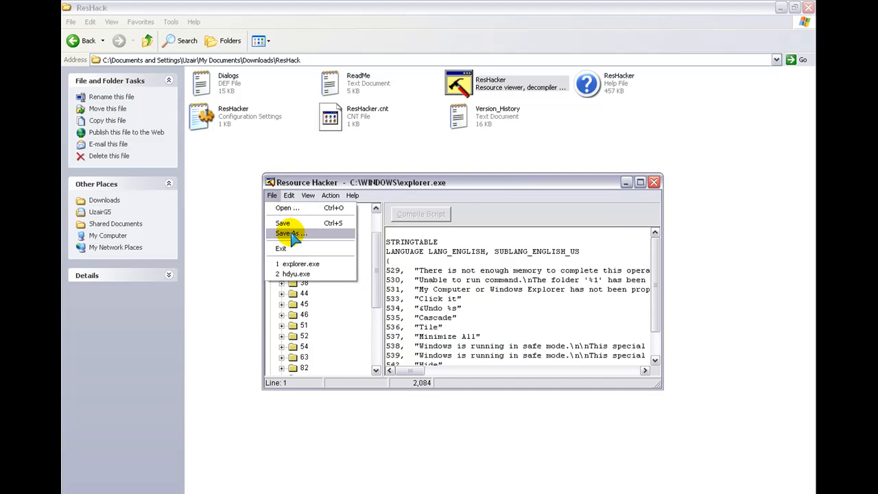
{"action": "left_click", "coordinate": [291, 233]}
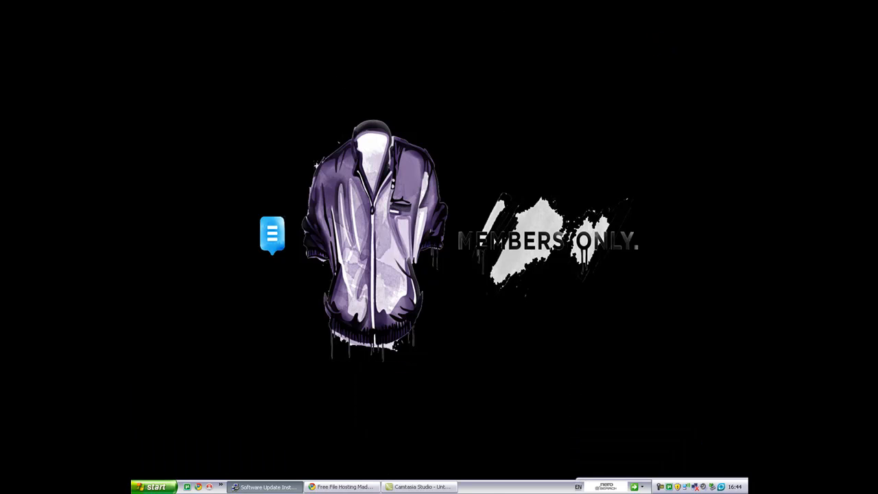
Step: Start the Registry Editor by running 'regedit' from the Run box
{"action": "type", "text": "regedit"}
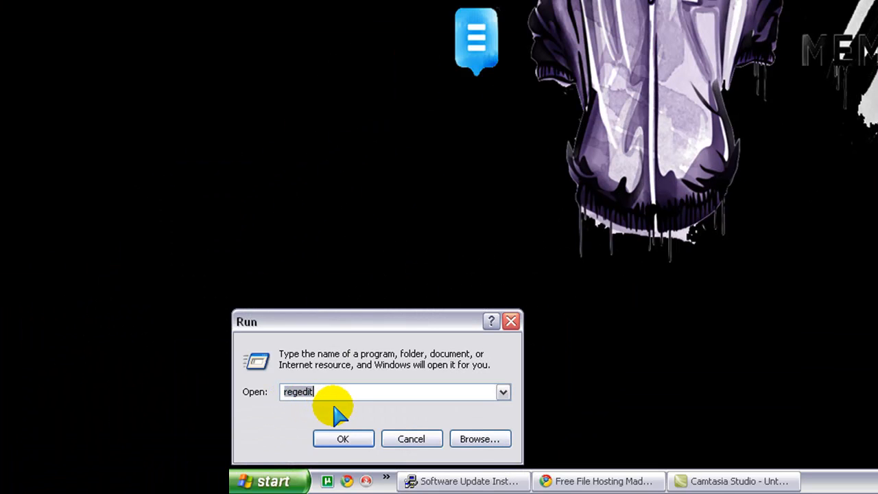
{"action": "left_click", "coordinate": [343, 439]}
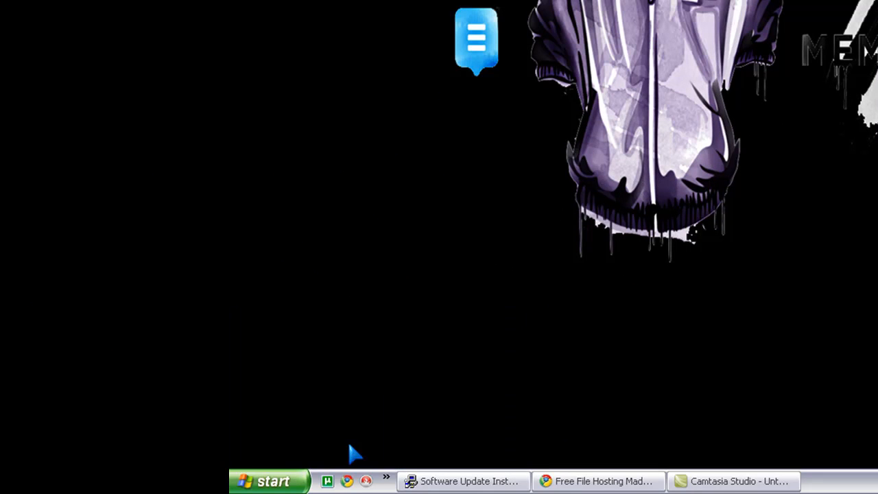
{"action": "mouse_move", "coordinate": [420, 252]}
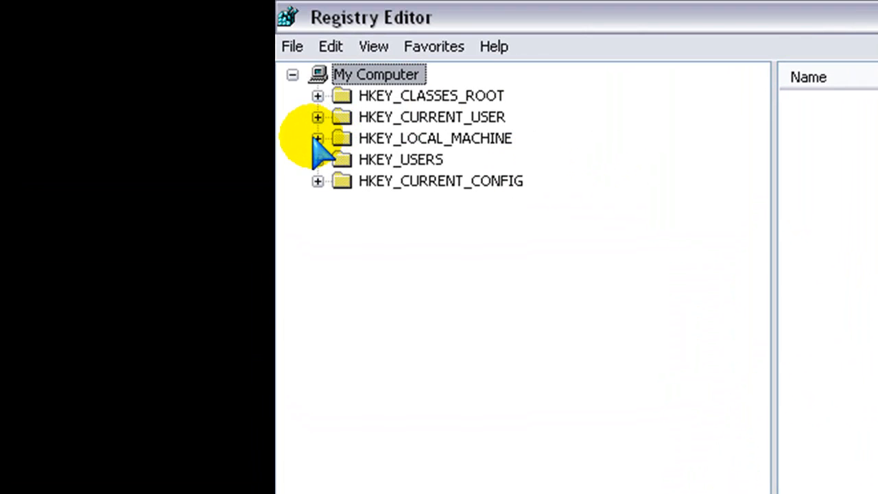
{"action": "mouse_move", "coordinate": [326, 158]}
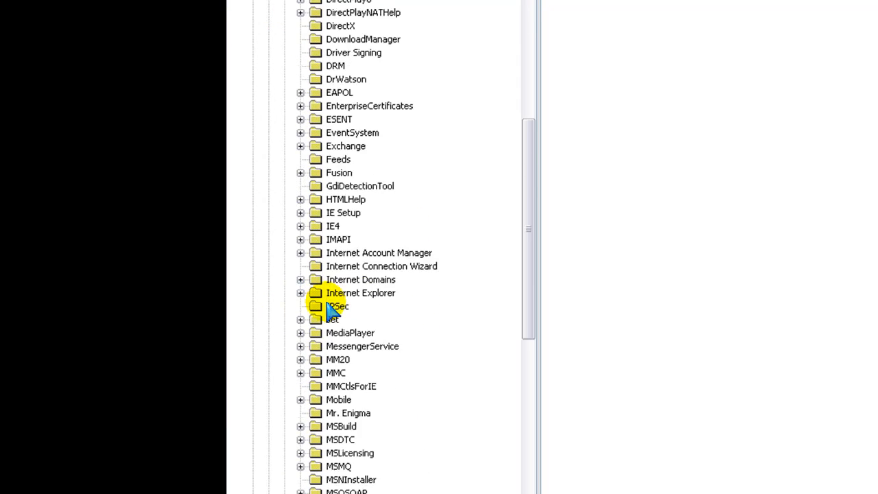
Step: Scroll the registry tree toward the Winlogon key under Windows NT CurrentVersion
{"action": "scroll", "scroll_direction": "down", "scroll_amount": 3}
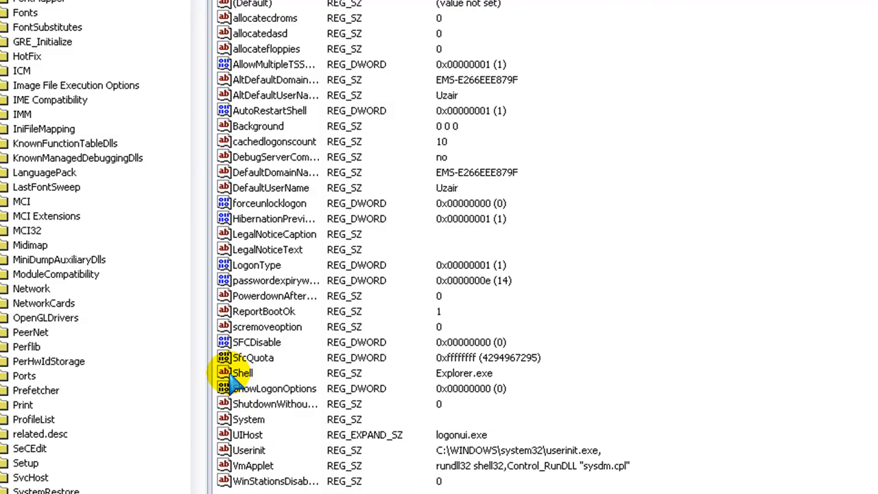
Step: Change the Winlogon Shell value from Explorer.exe to Youtube.exe and confirm
{"action": "double_click", "coordinate": [240, 373]}
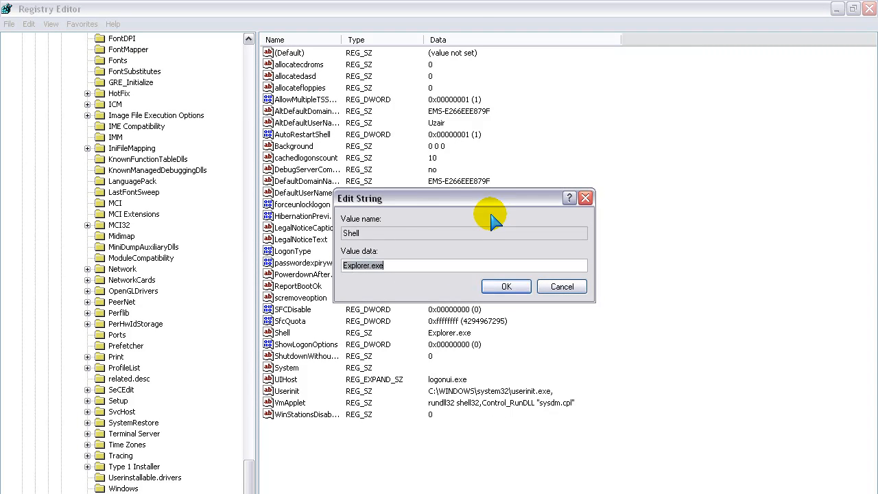
{"action": "double_click", "coordinate": [361, 266]}
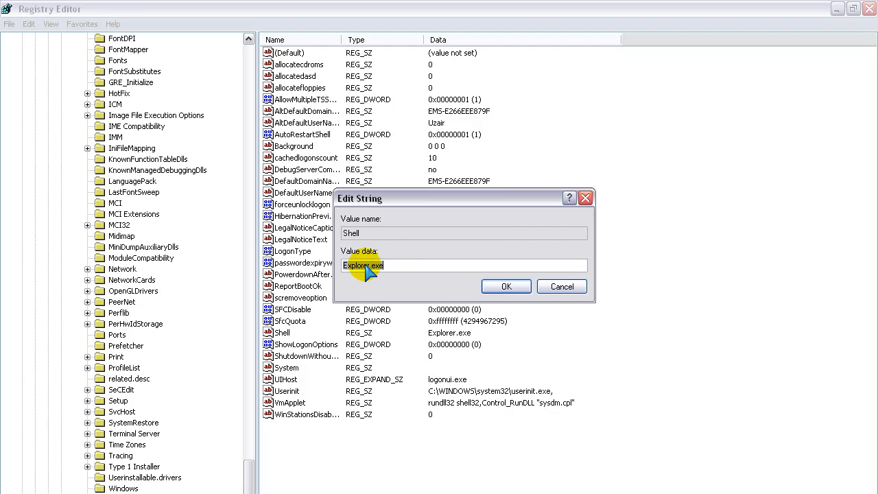
{"action": "mouse_move", "coordinate": [450, 222]}
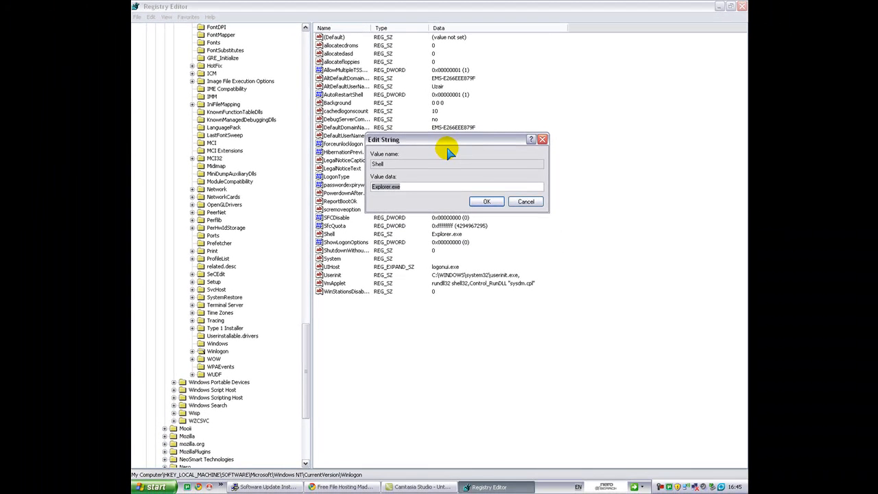
{"action": "type", "text": "Youtube.exe"}
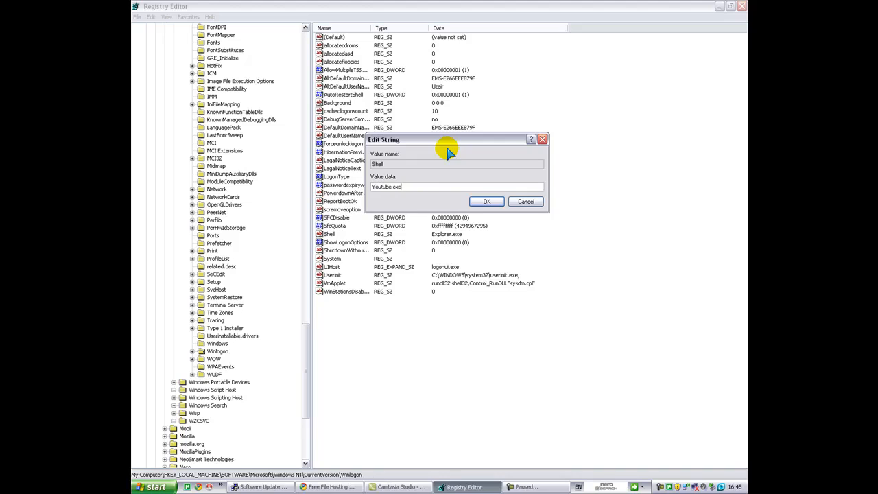
{"action": "left_click", "coordinate": [486, 200]}
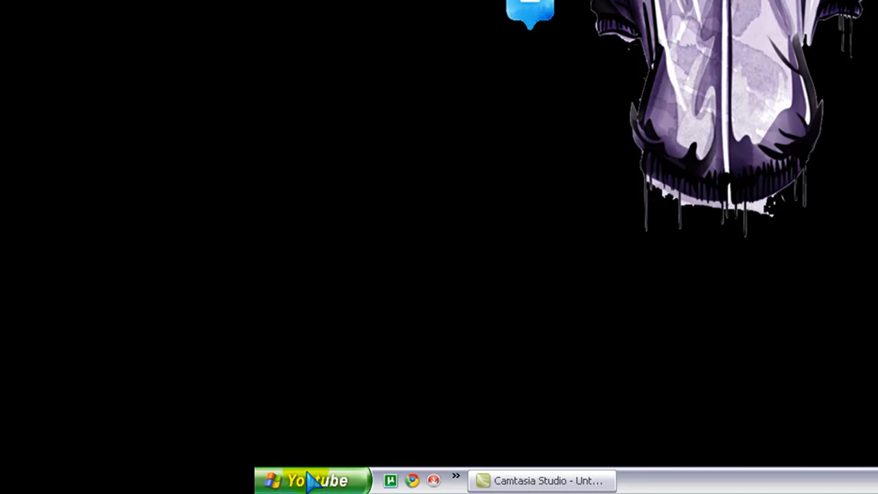
{"action": "mouse_move", "coordinate": [409, 131]}
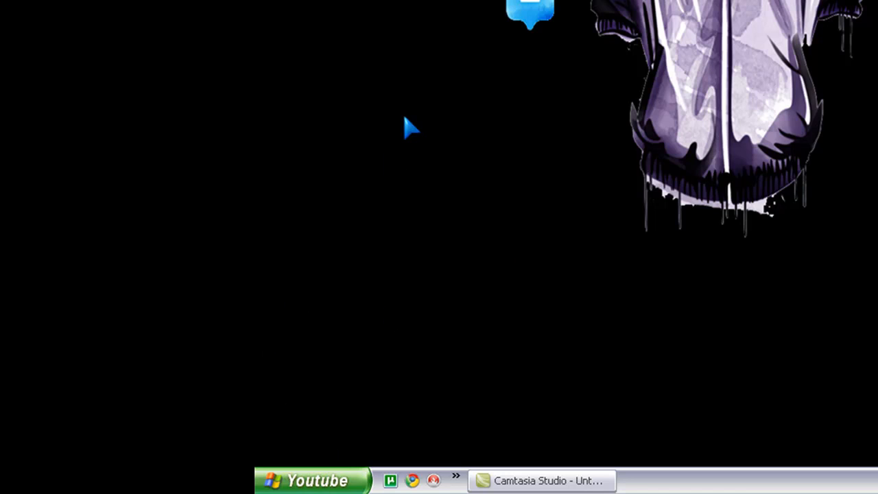